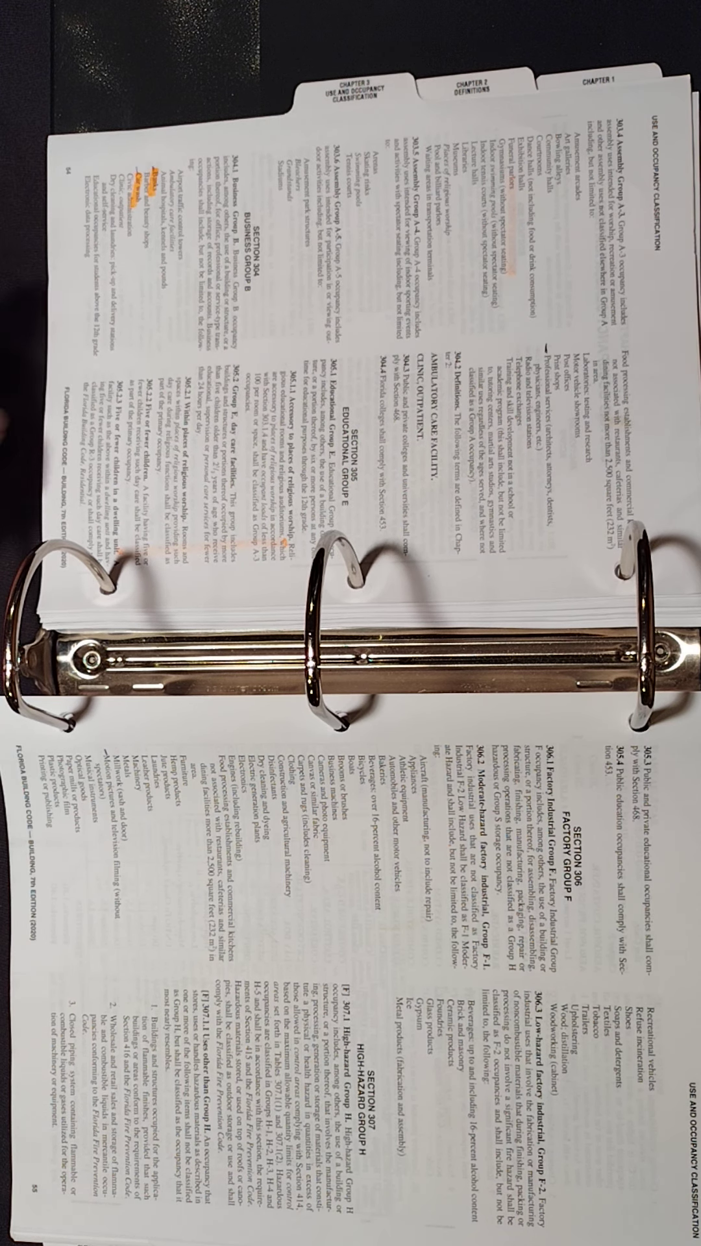
mouse_move(143, 437)
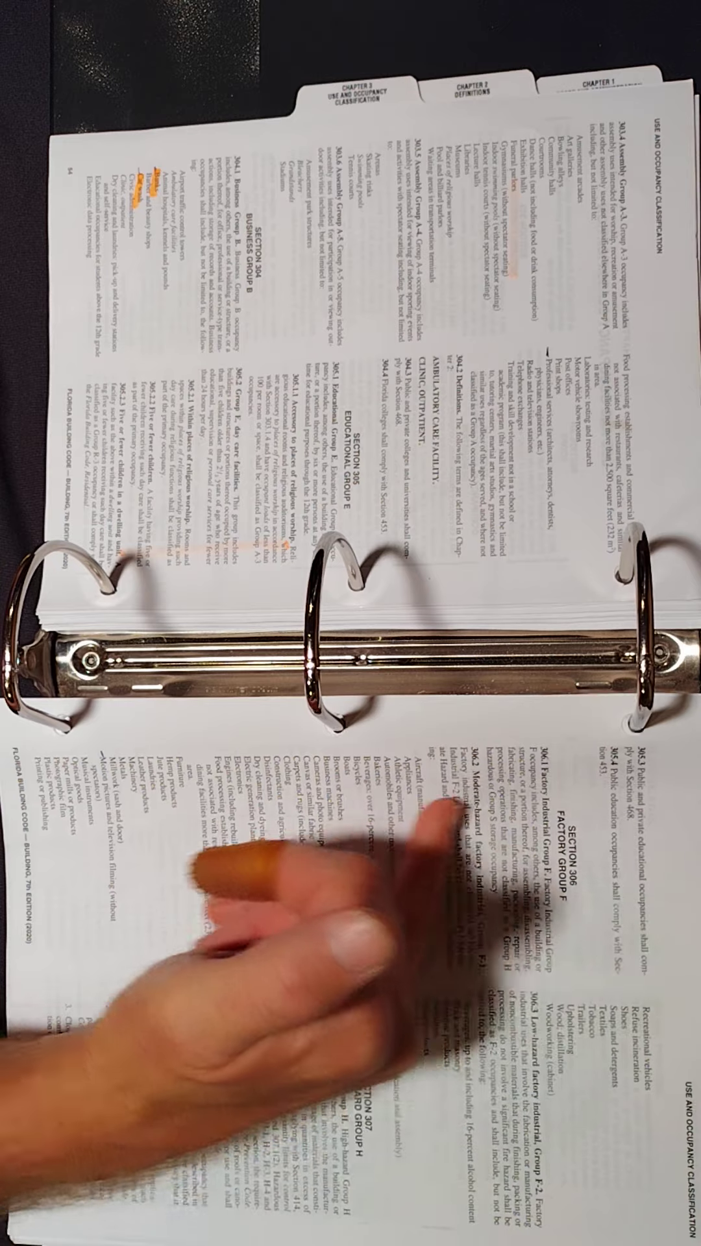
mouse_move(318, 874)
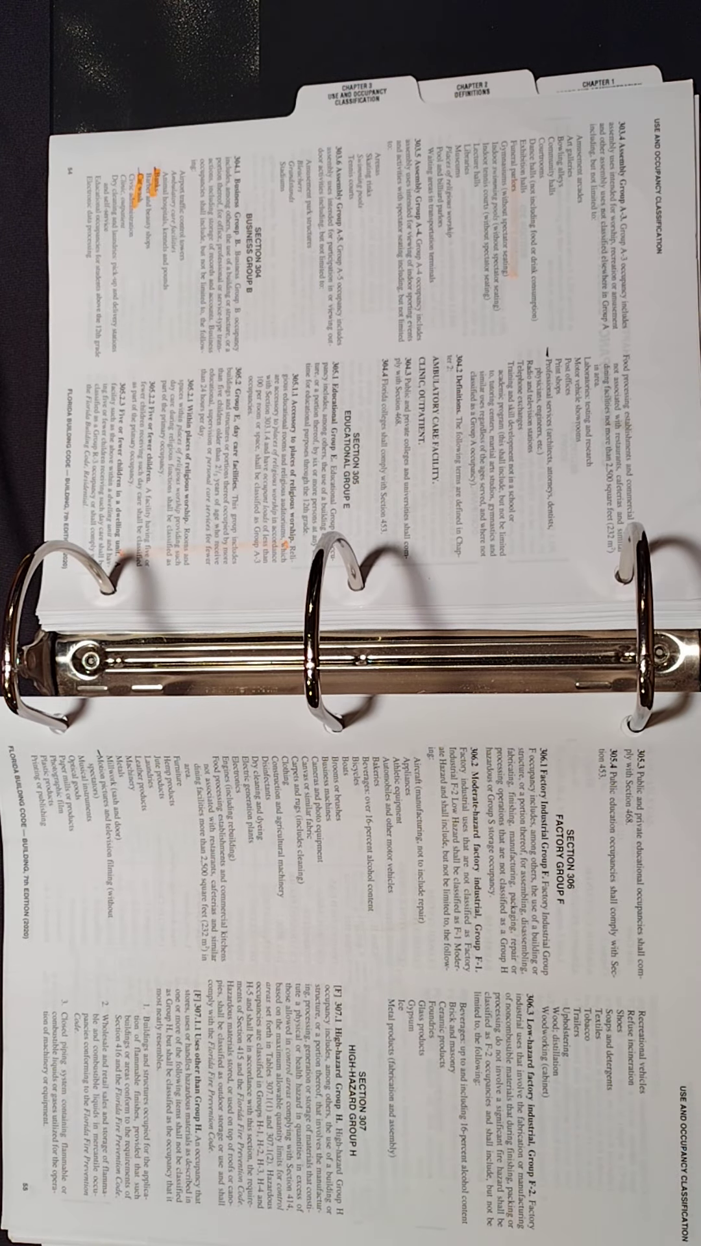